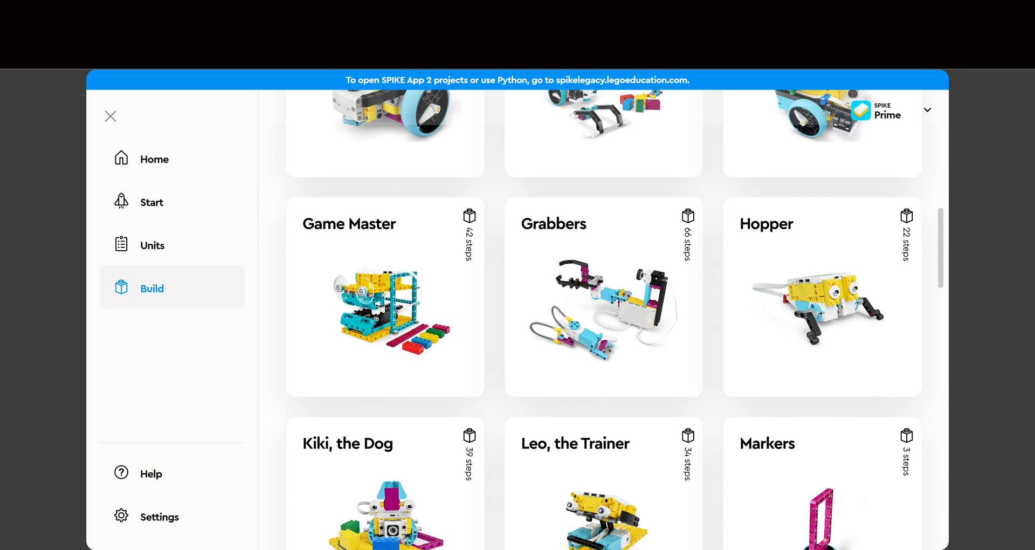
Step: Start the project whose program-start stack sets movement motors to E+F and speed to 50%
click(822, 297)
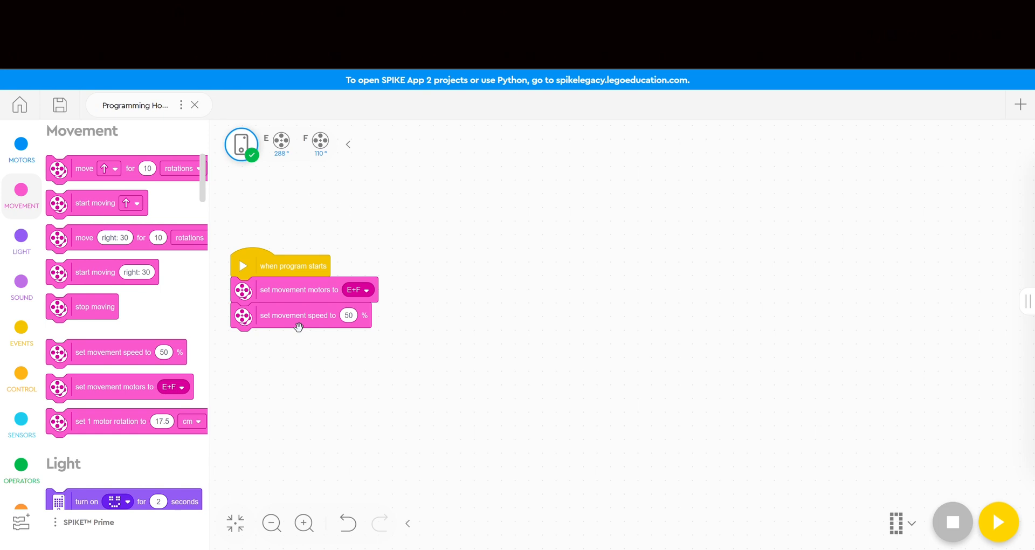
mouse_move(126, 368)
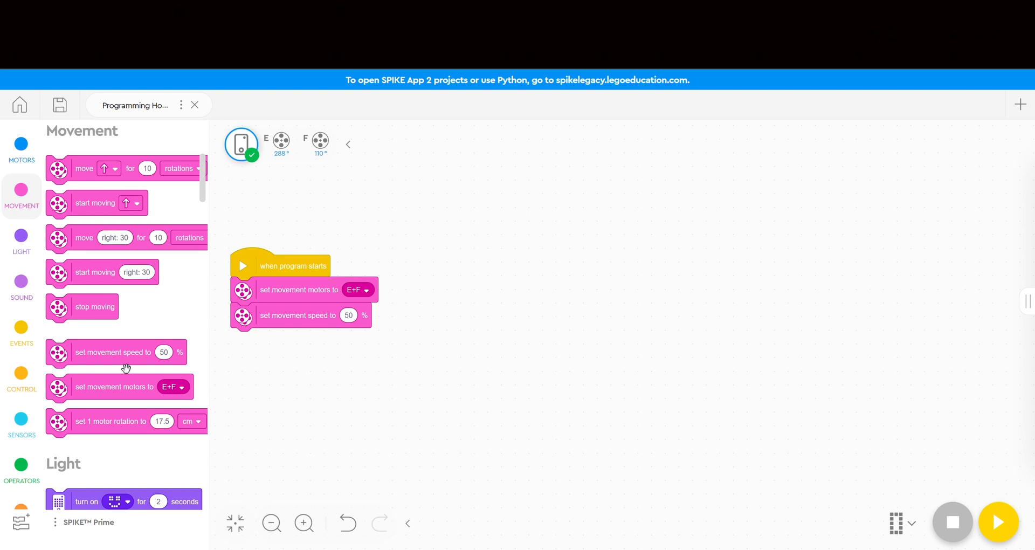
Step: Attach 'move forward for 10 rotations' under a 'when left Button pressed' event block
click(21, 334)
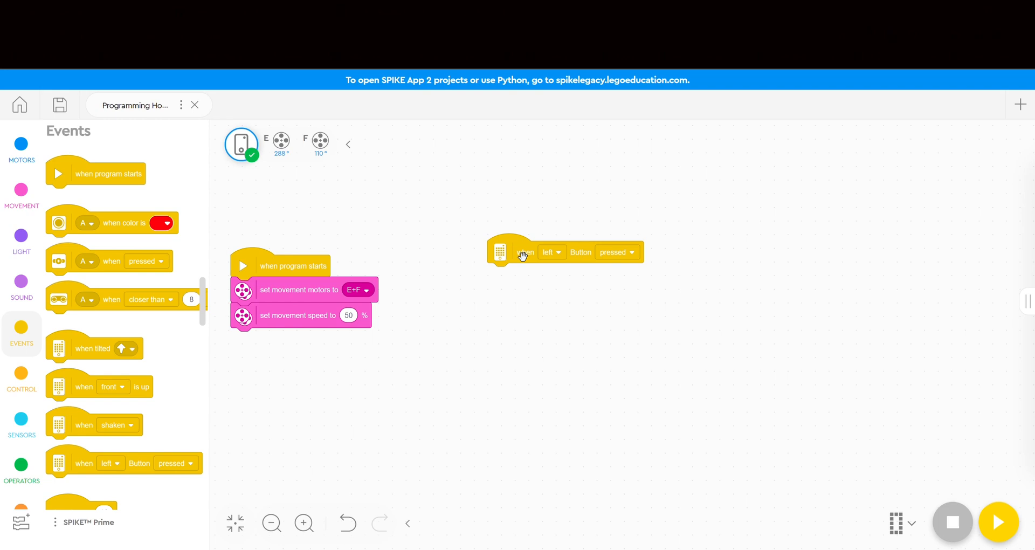
click(21, 191)
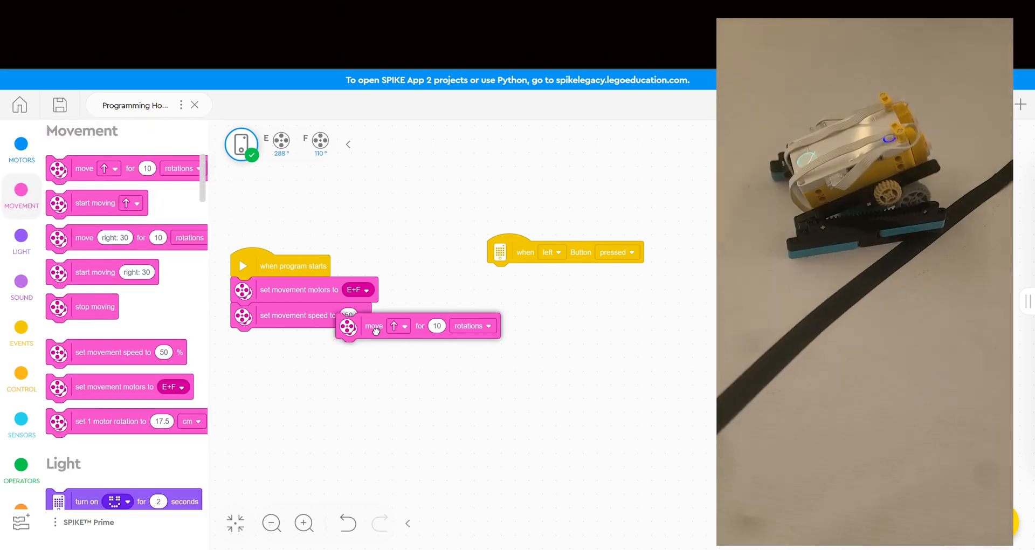
drag(374, 326, 526, 276)
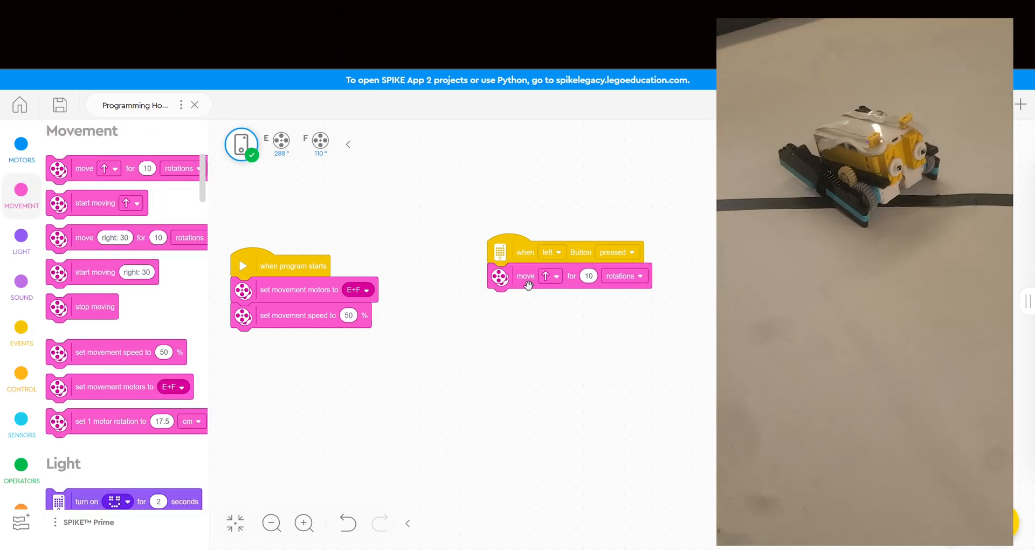